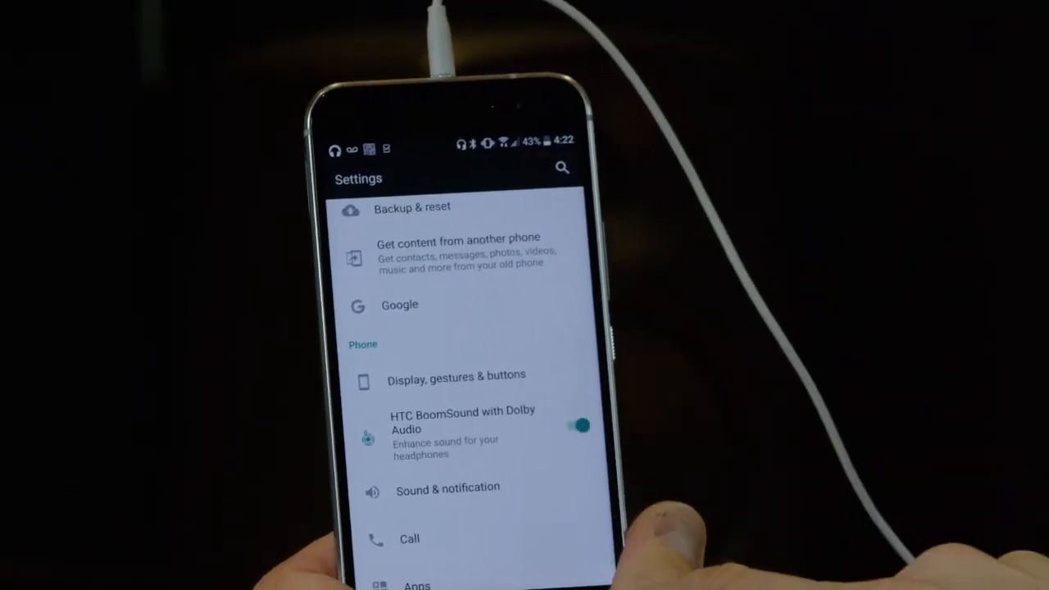
click(583, 427)
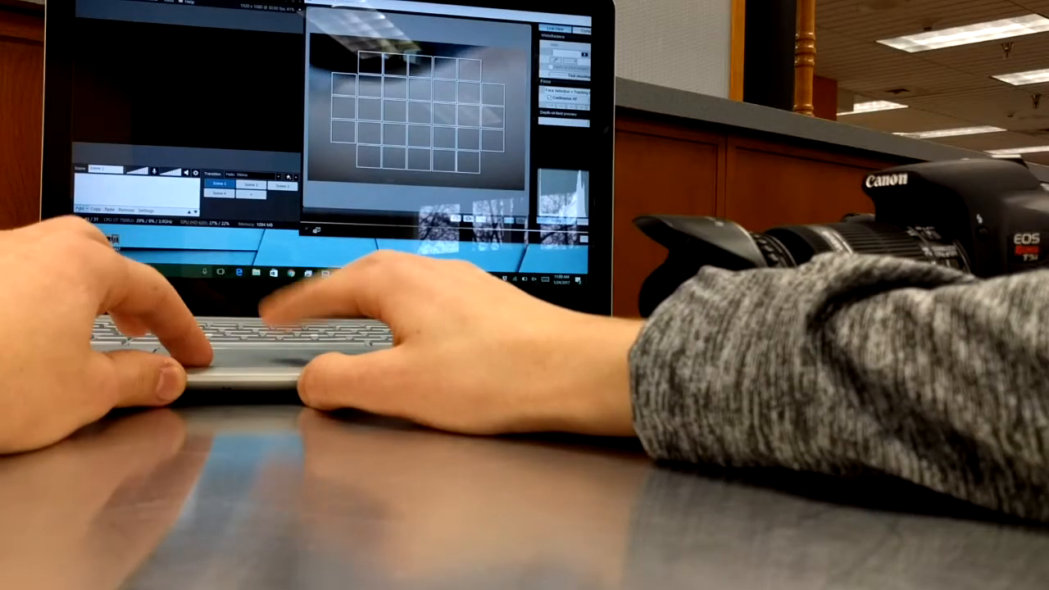
click(82, 208)
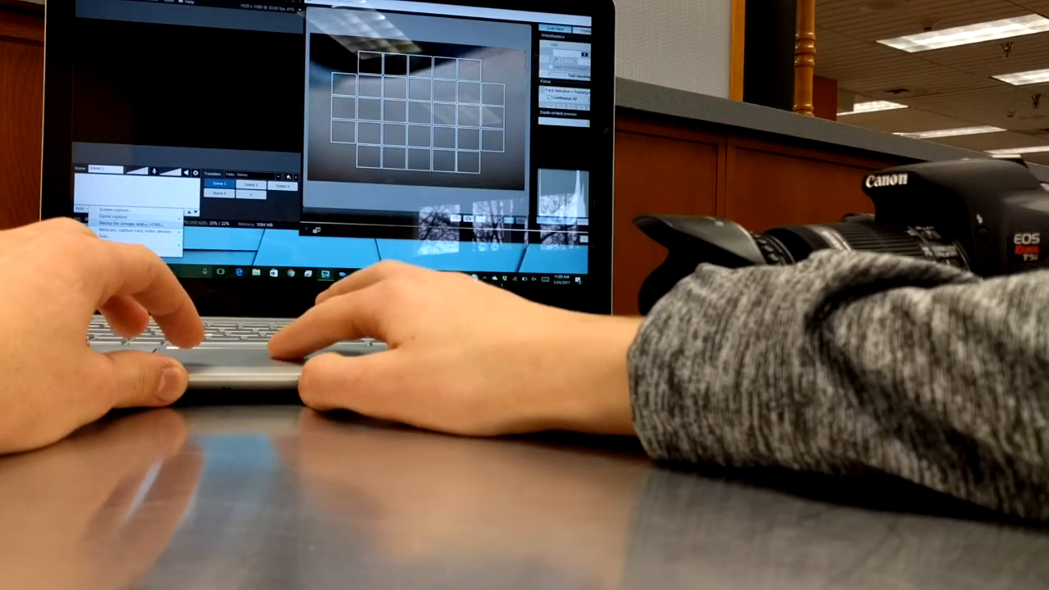